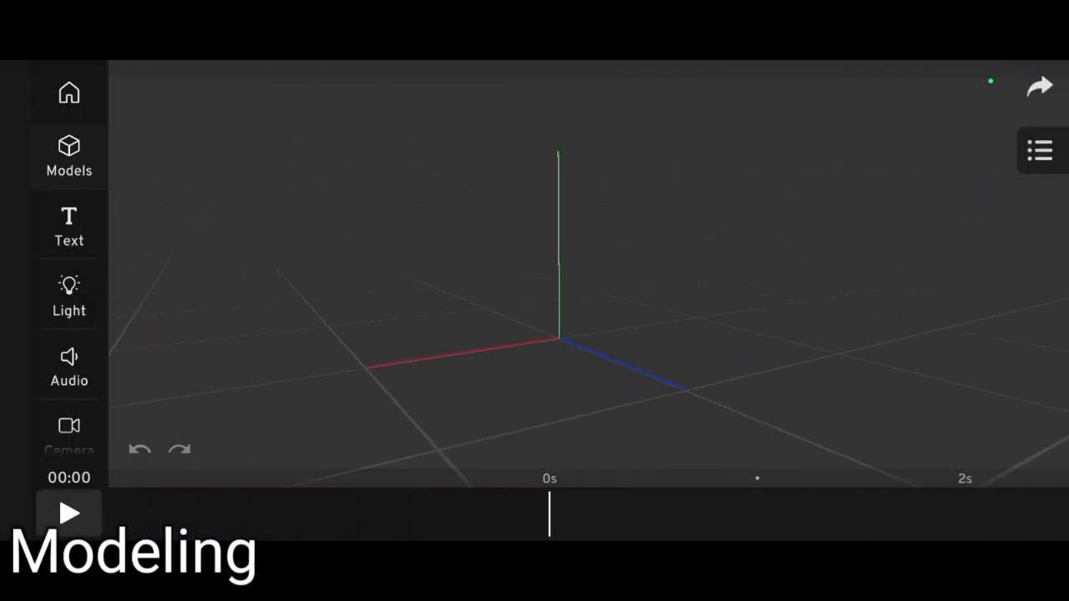
# Add a cylinder from the Models shape library, standing on the flat plane.
pyautogui.click(69, 156)
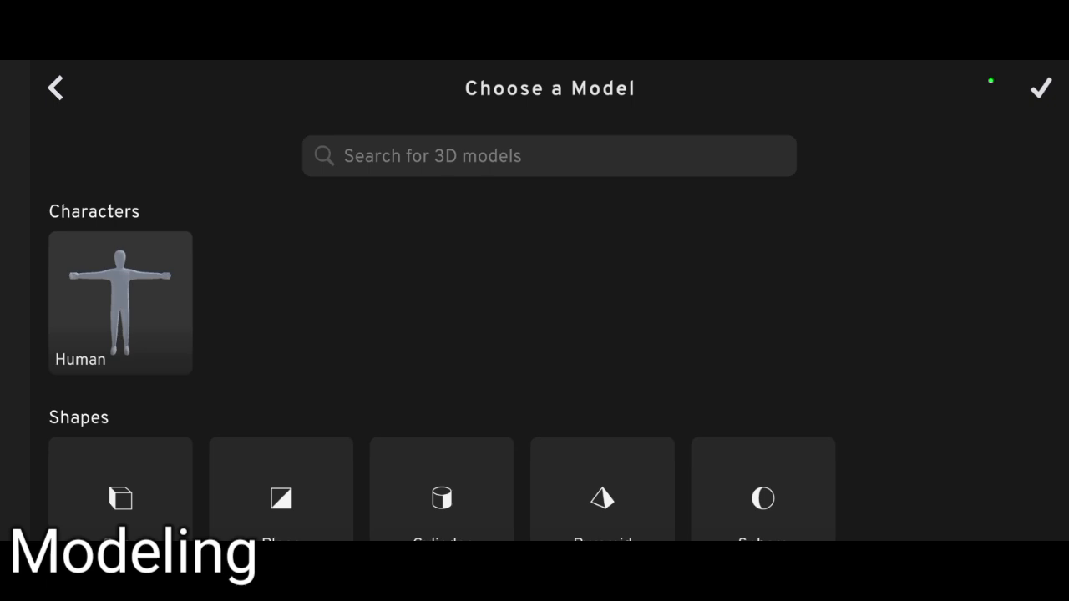
pyautogui.click(441, 501)
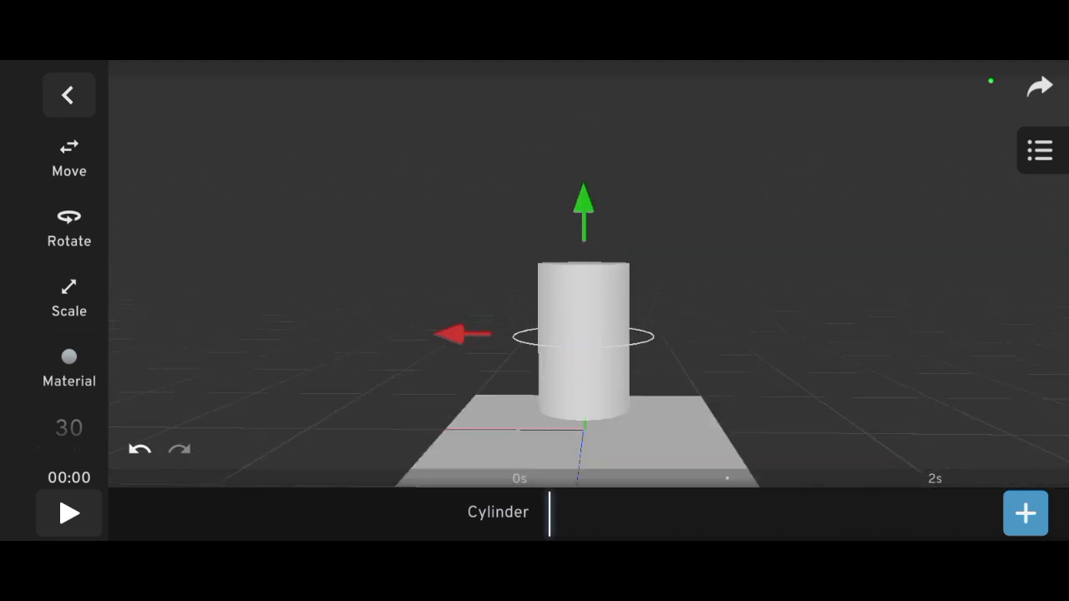
# Inset and extrude the cylinder's top faces into a raised rim around a recessed lid.
pyautogui.click(69, 94)
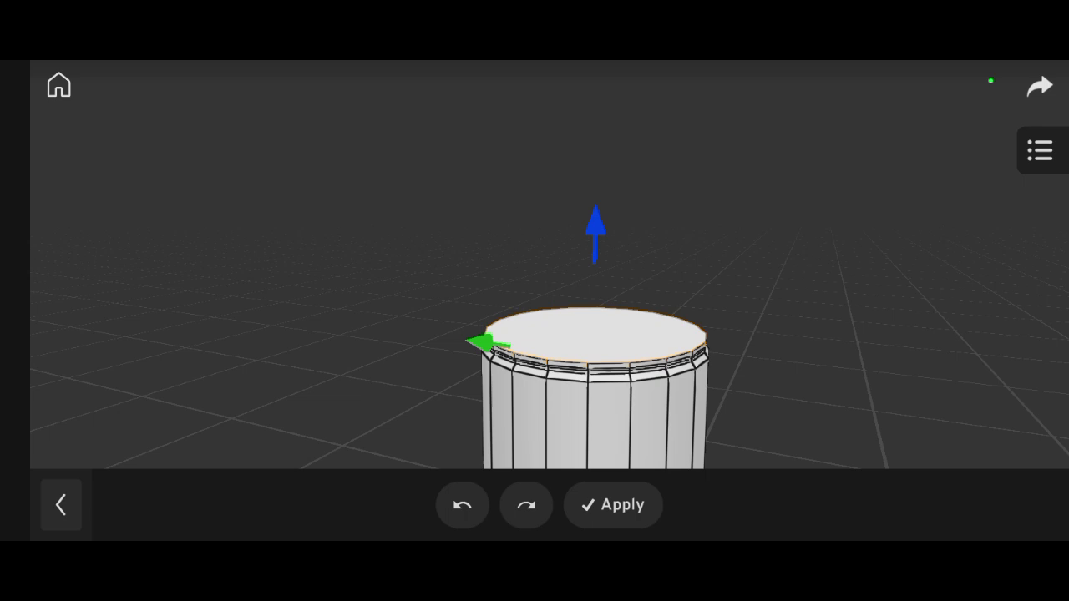
pyautogui.click(615, 504)
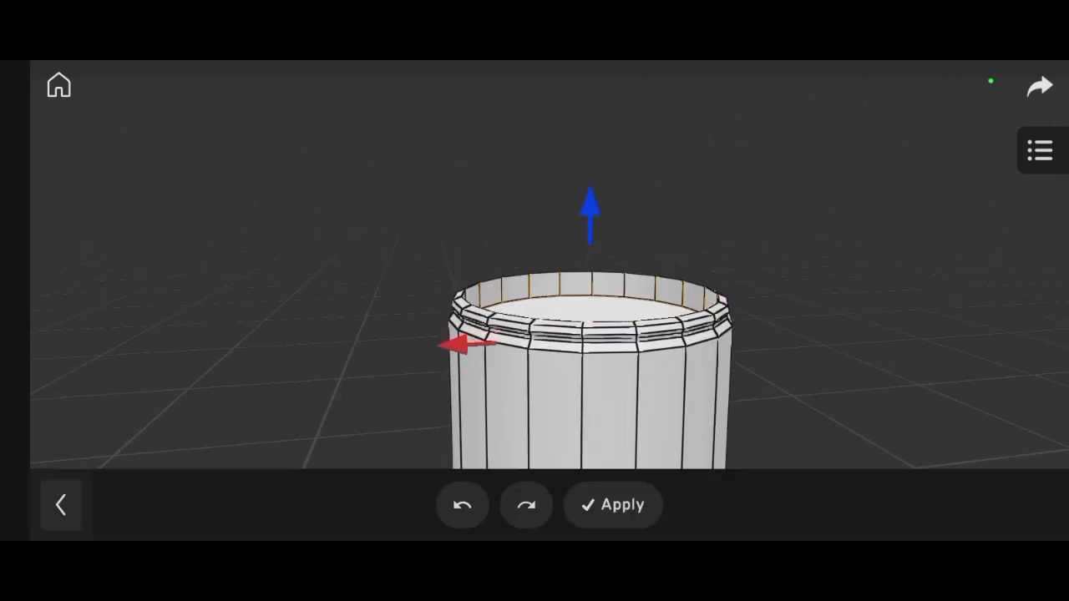
pyautogui.click(613, 505)
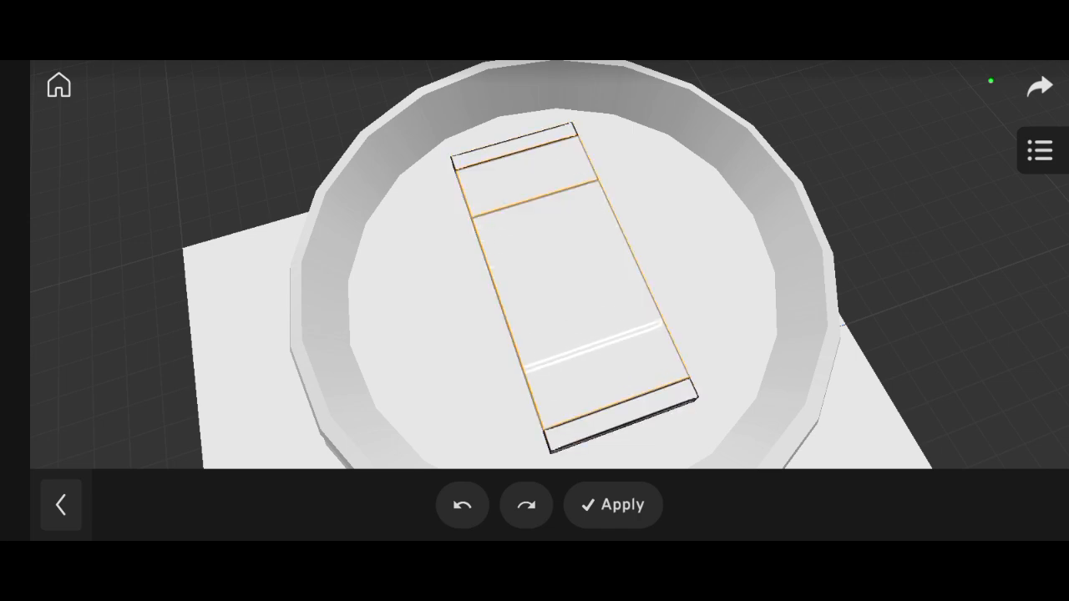
# Loop-cut and pinch a small cube on the lid into the can's pull tab.
pyautogui.click(613, 505)
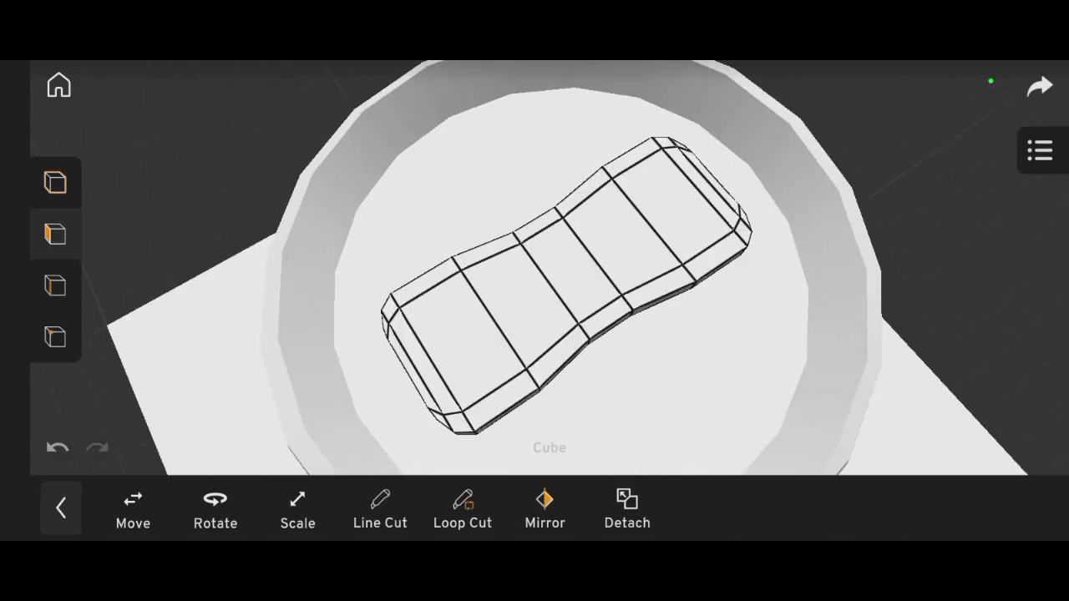
pyautogui.click(463, 504)
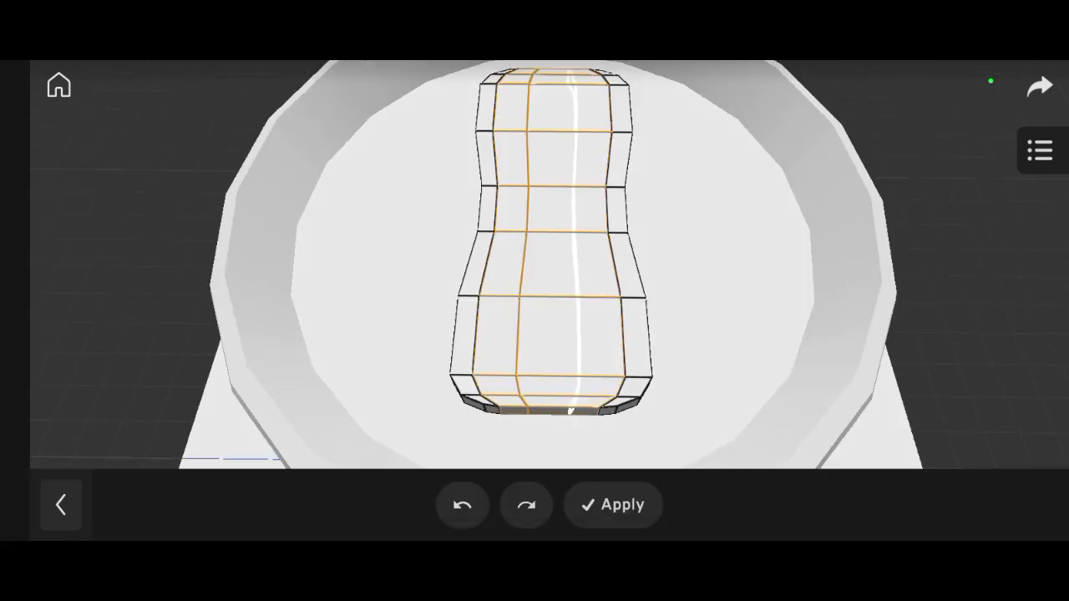
pyautogui.click(613, 504)
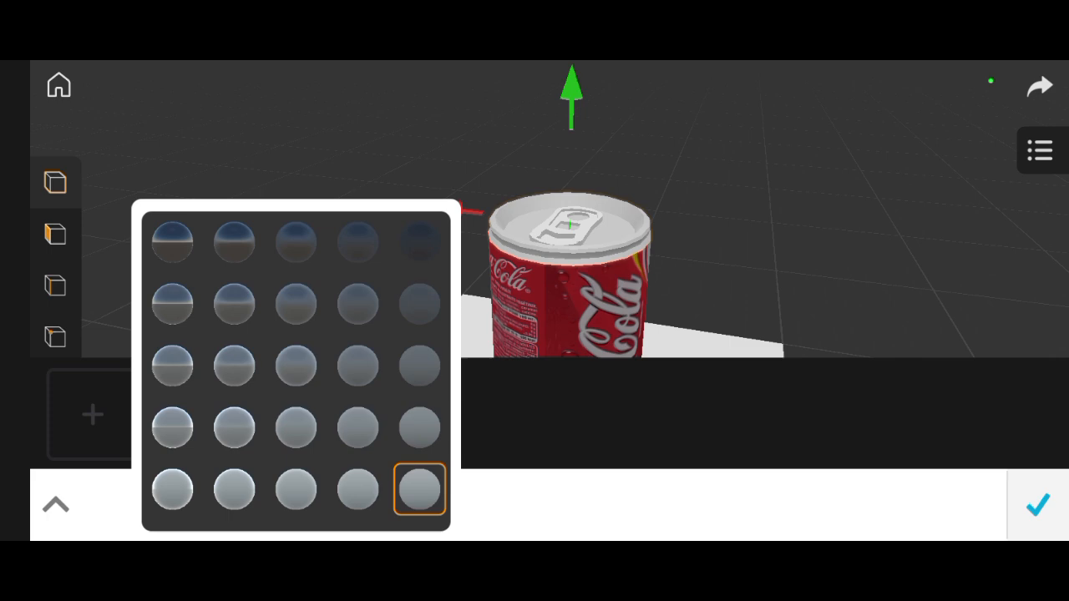
# Apply the Coca-Cola label texture to the body and a shiny metal preset to the lid.
pyautogui.click(421, 488)
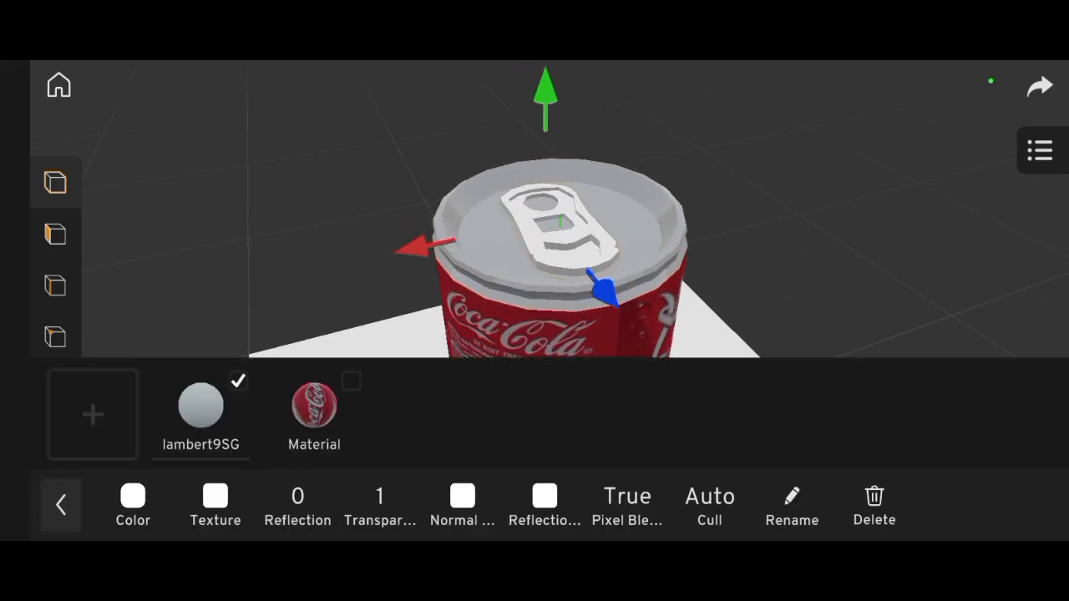
pyautogui.click(62, 504)
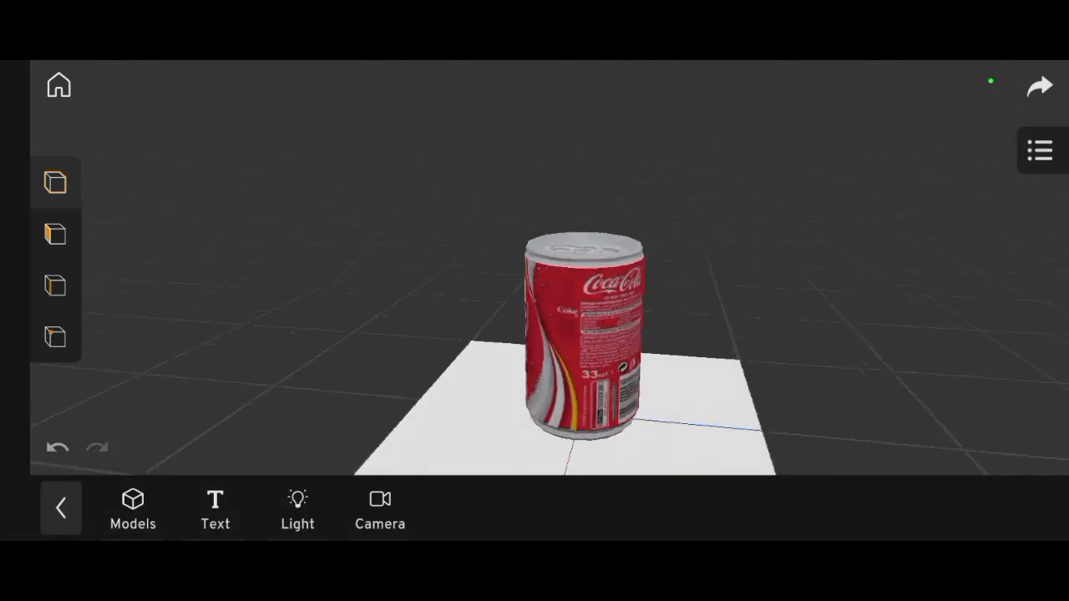
# Add cubes scaled into a large floor and walls around the can, tinted pink.
pyautogui.click(593, 334)
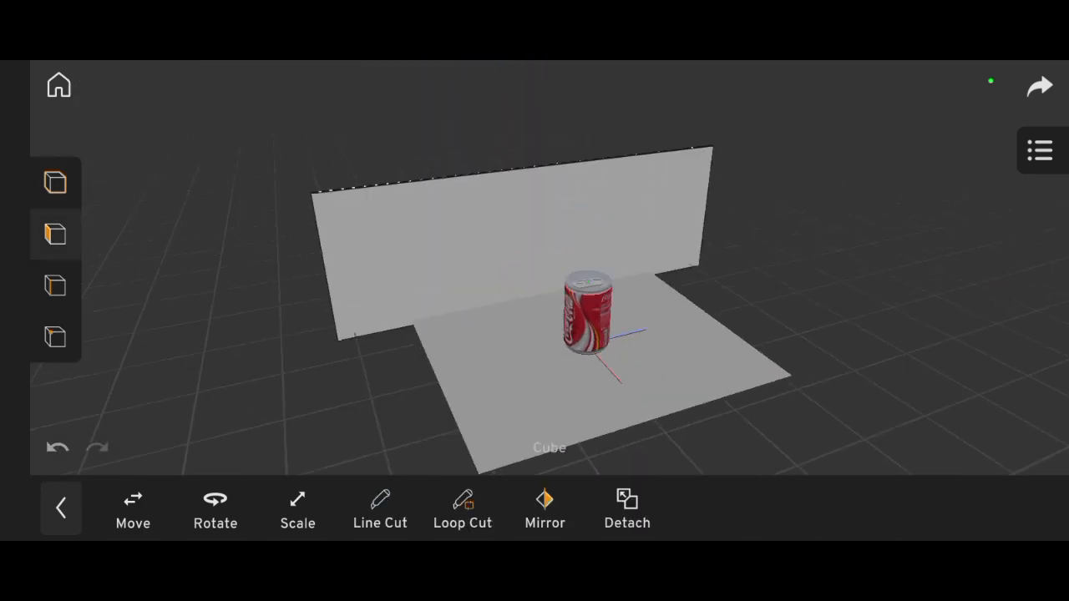
pyautogui.click(463, 504)
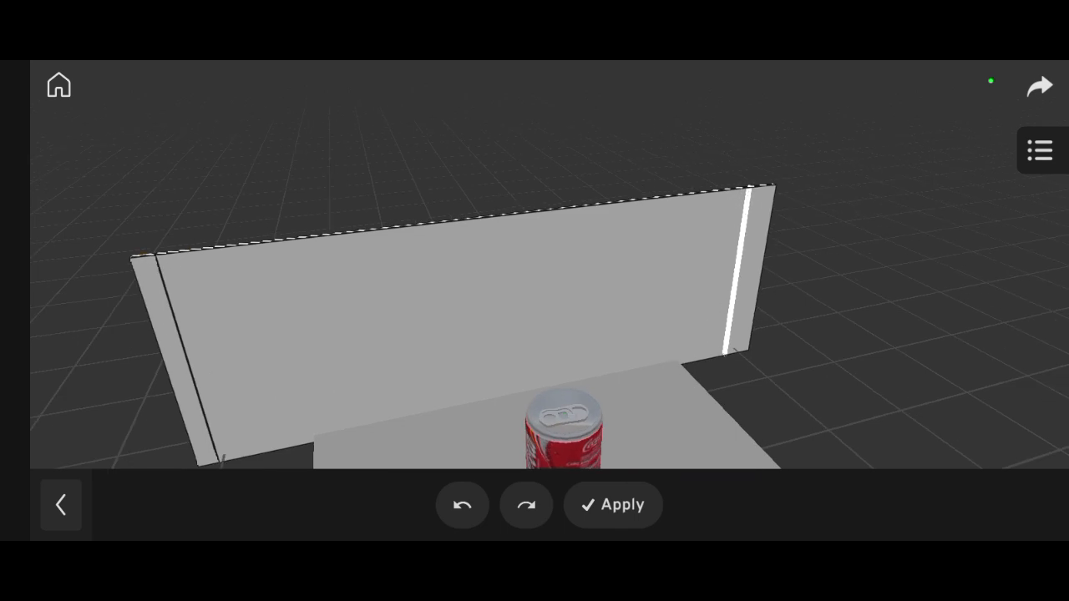
pyautogui.click(613, 504)
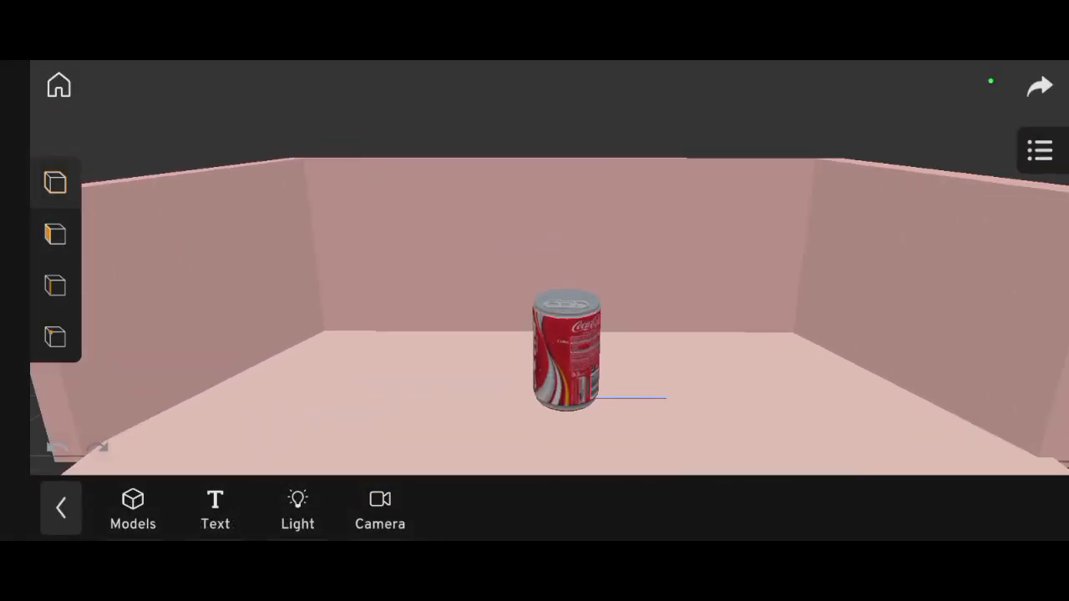
# Add a Sun light, adjust its time of day and confirm its intensity.
pyautogui.click(566, 359)
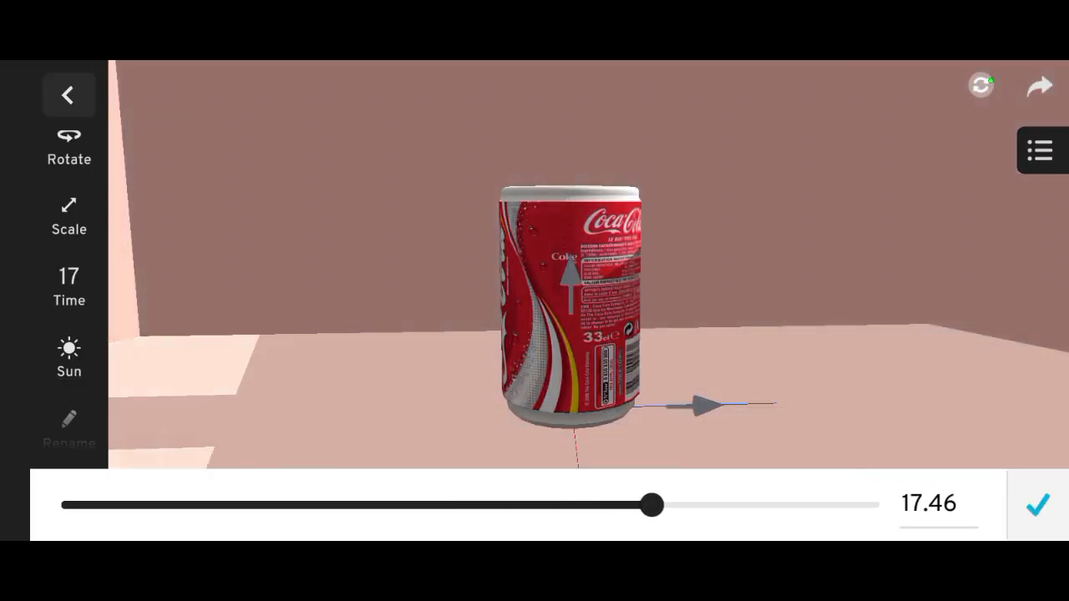
pyautogui.moveTo(653, 505); pyautogui.dragTo(717, 504)
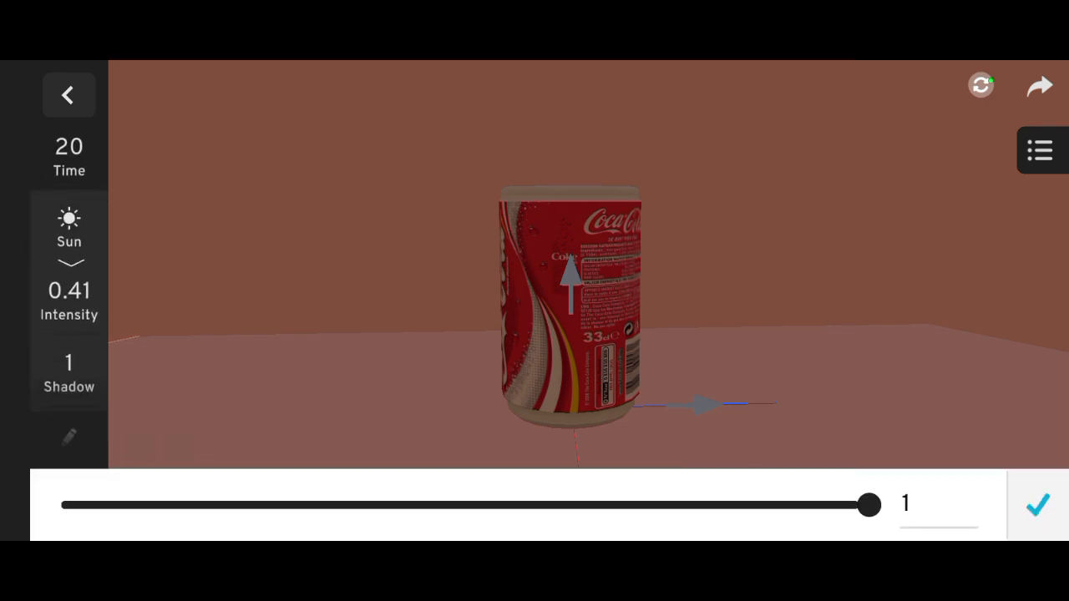
pyautogui.click(1039, 506)
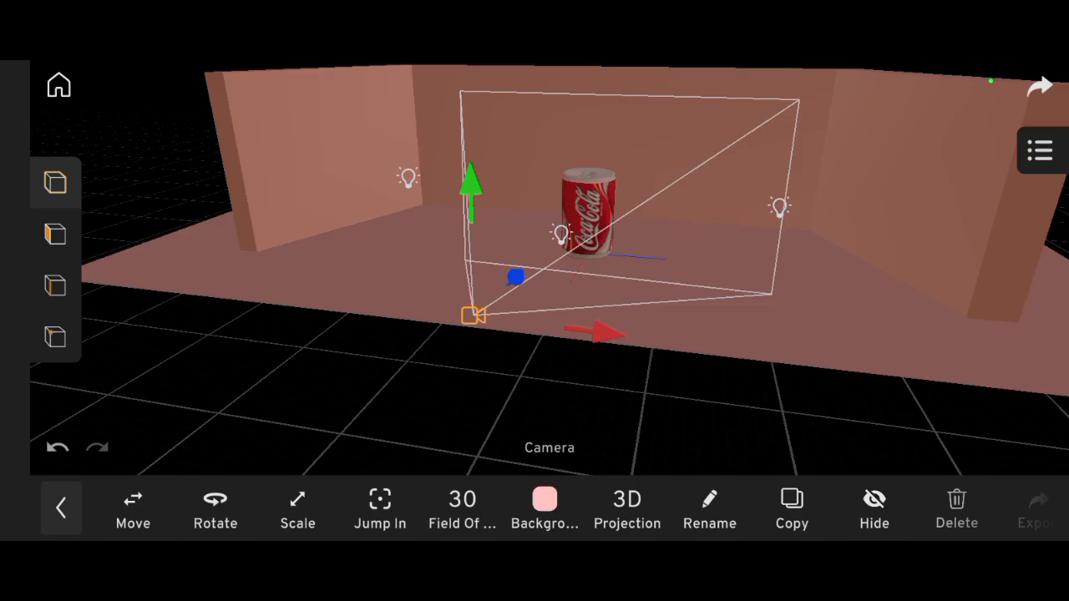
# Preview the render, reposition the camera for an angled view of the can, and bring up the export preview again.
pyautogui.click(1039, 509)
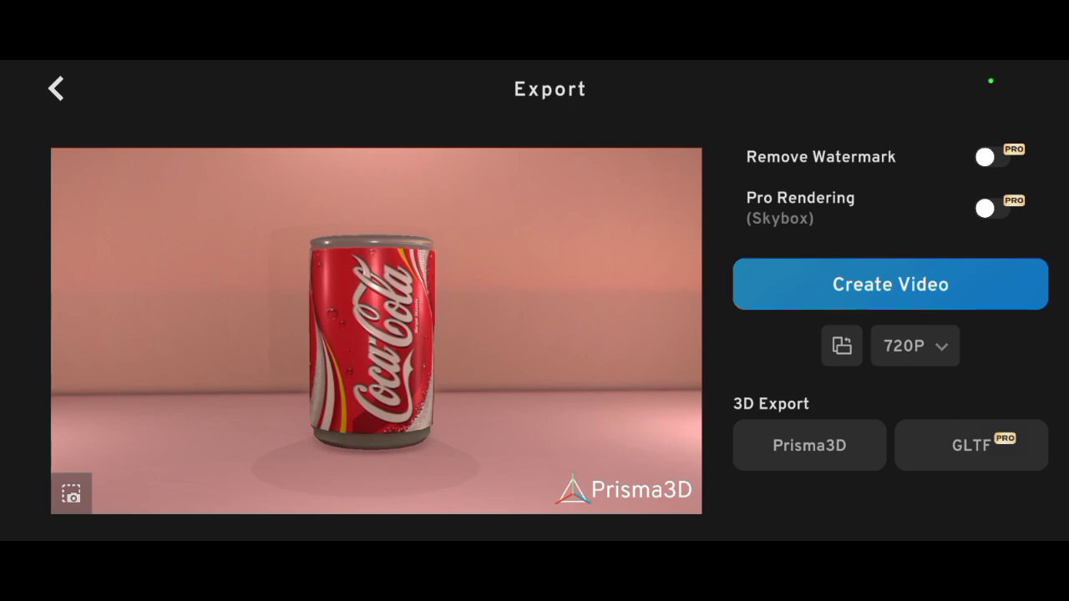
pyautogui.click(57, 87)
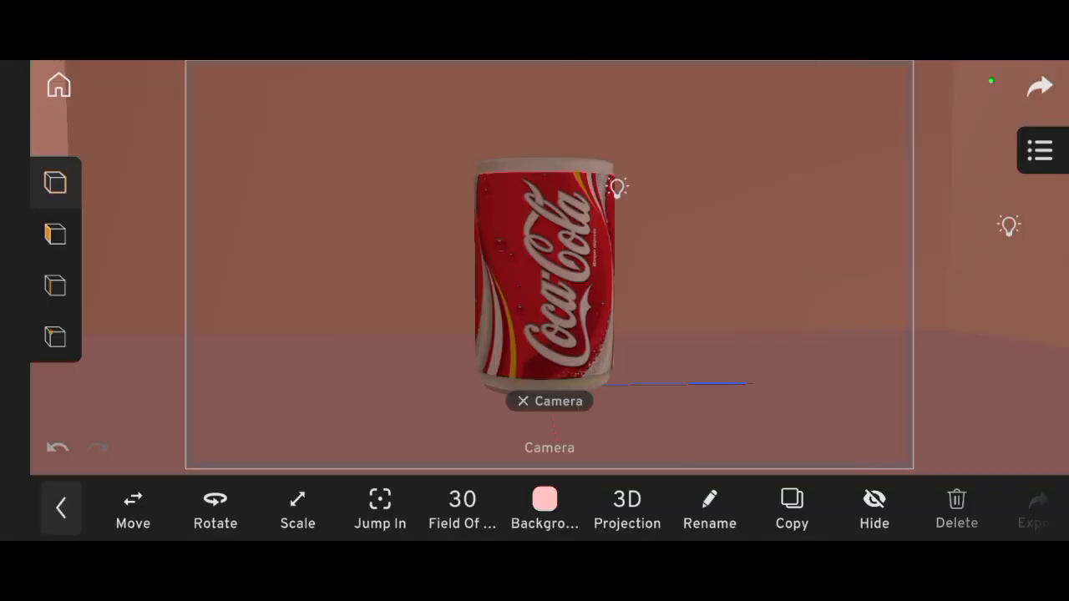
pyautogui.click(1039, 149)
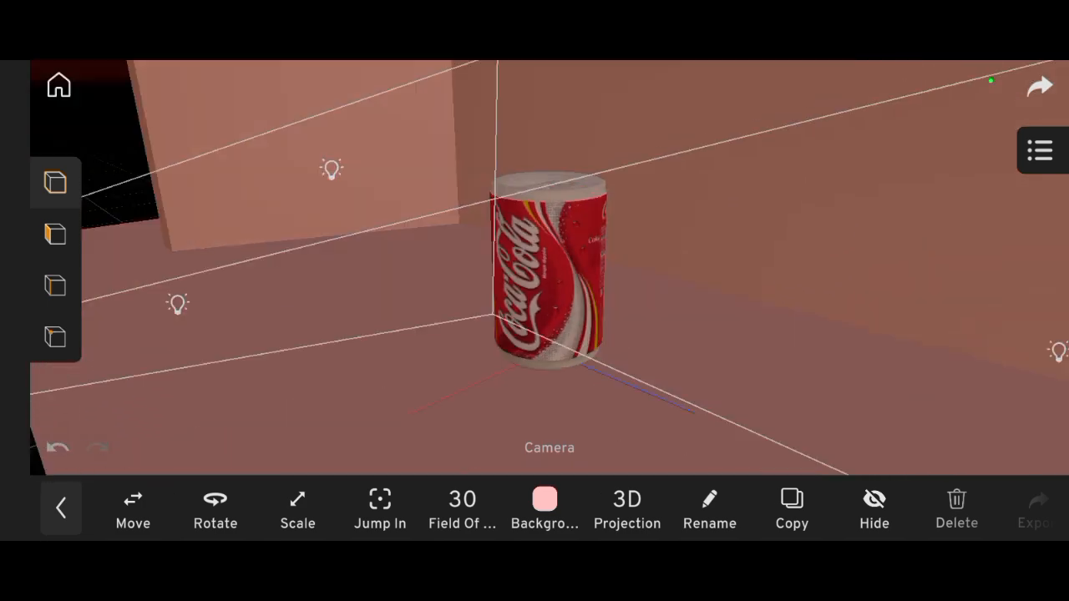
pyautogui.click(545, 499)
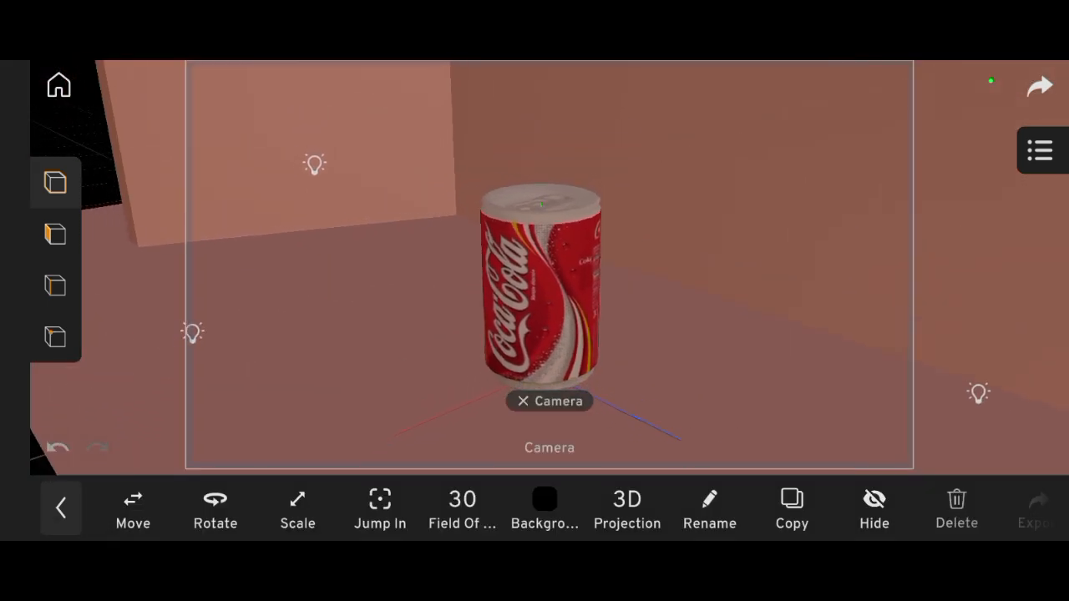
pyautogui.click(1039, 500)
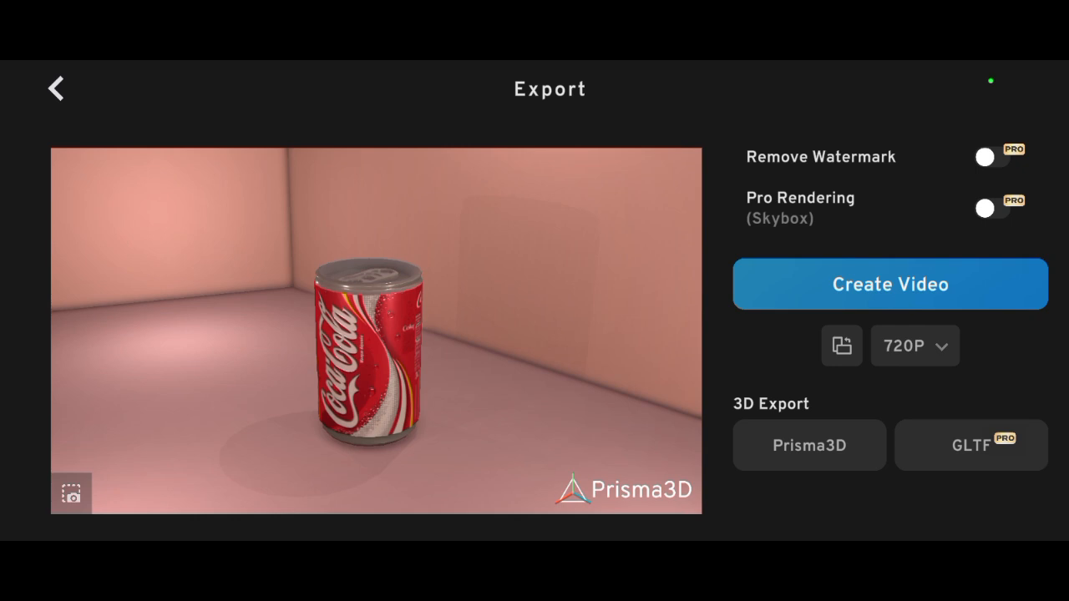